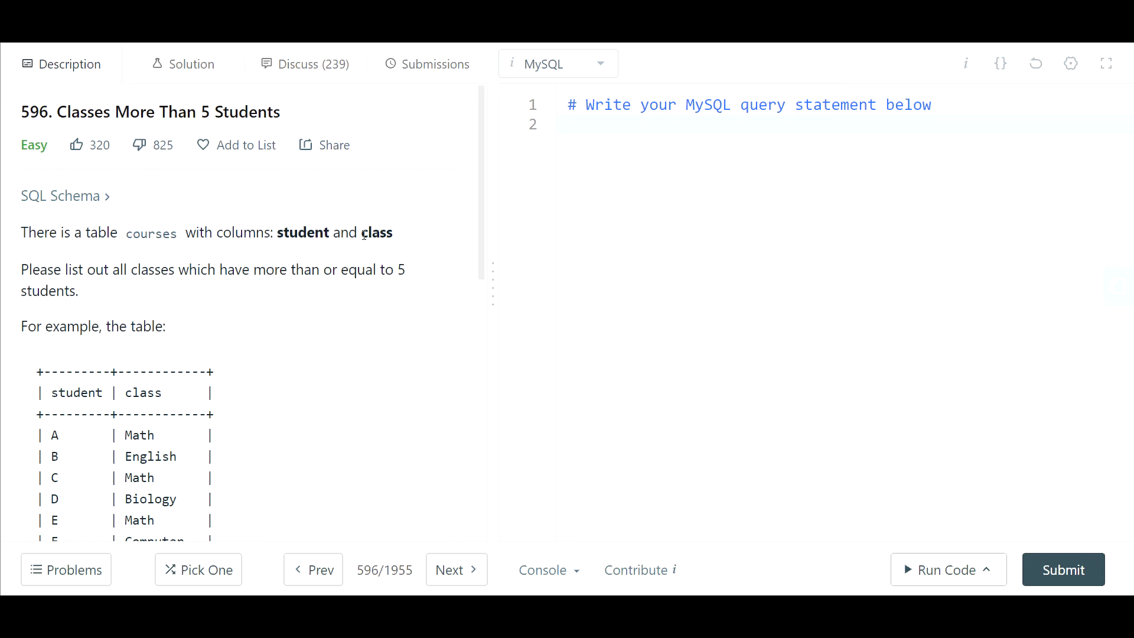
# Add the planning comment "-- list of classes" in the MySQL editor
pyautogui.scroll(-3)
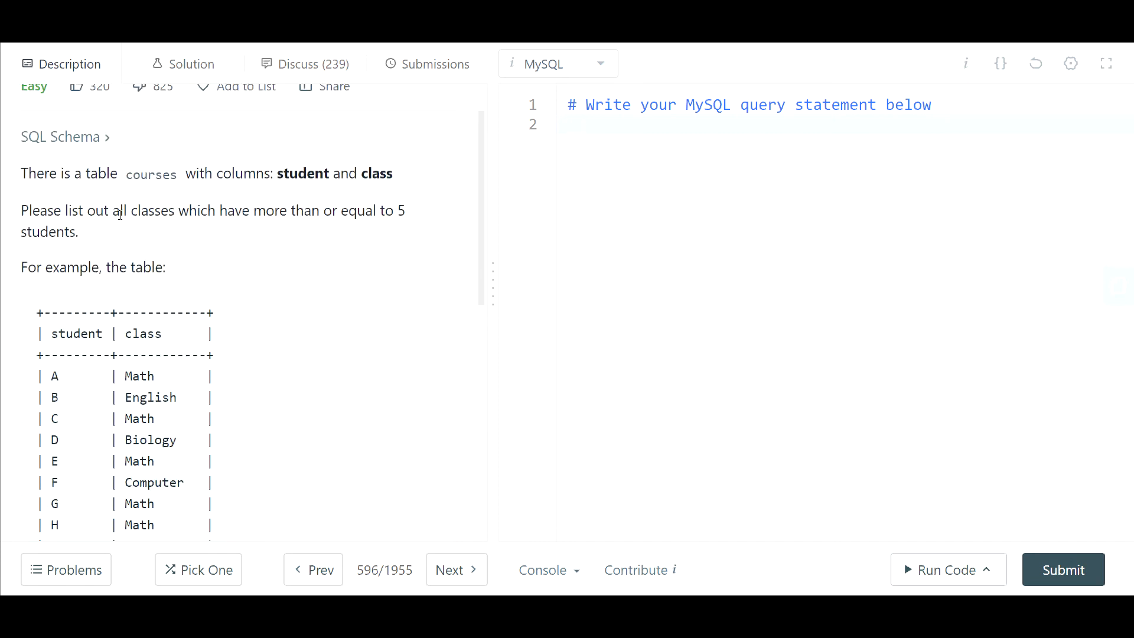
pyautogui.write('--')
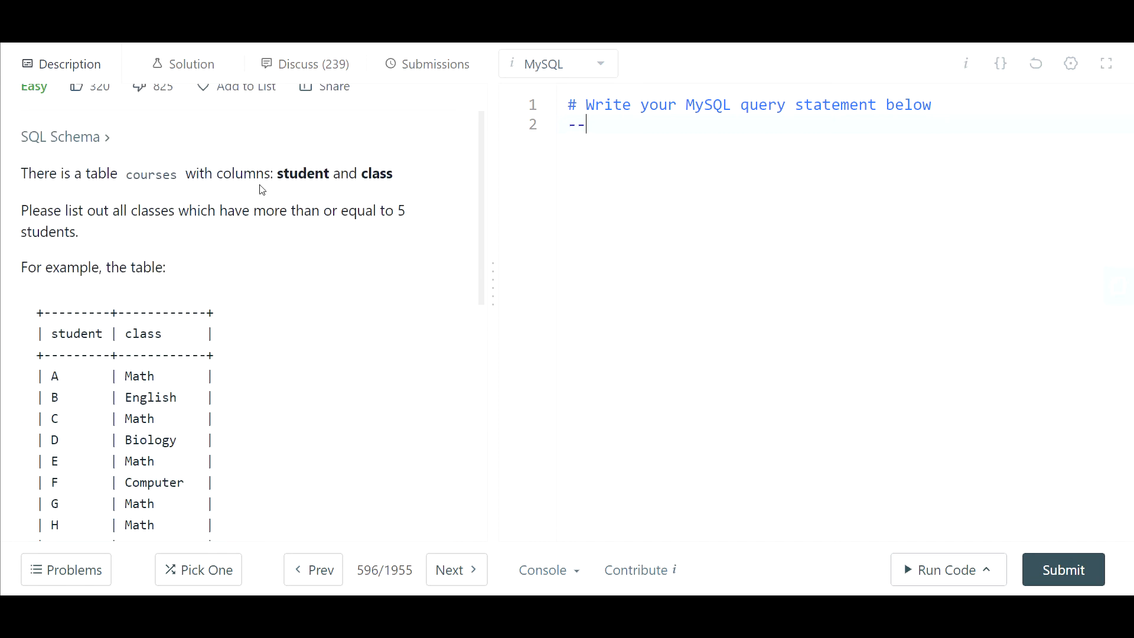
pyautogui.write('list of classe')
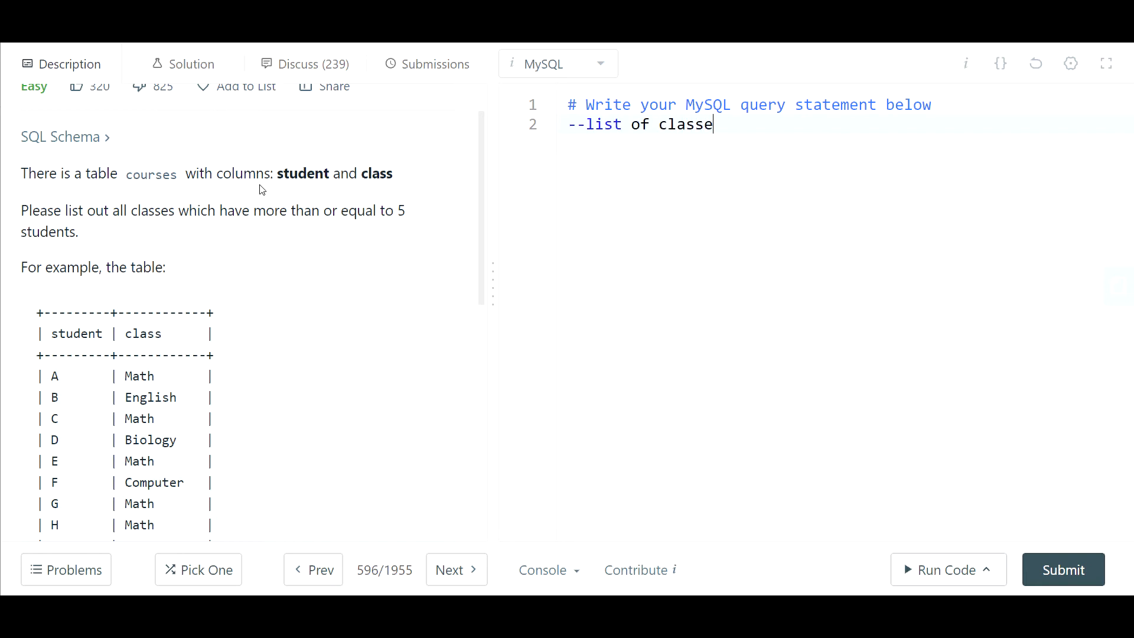
pyautogui.write('s')
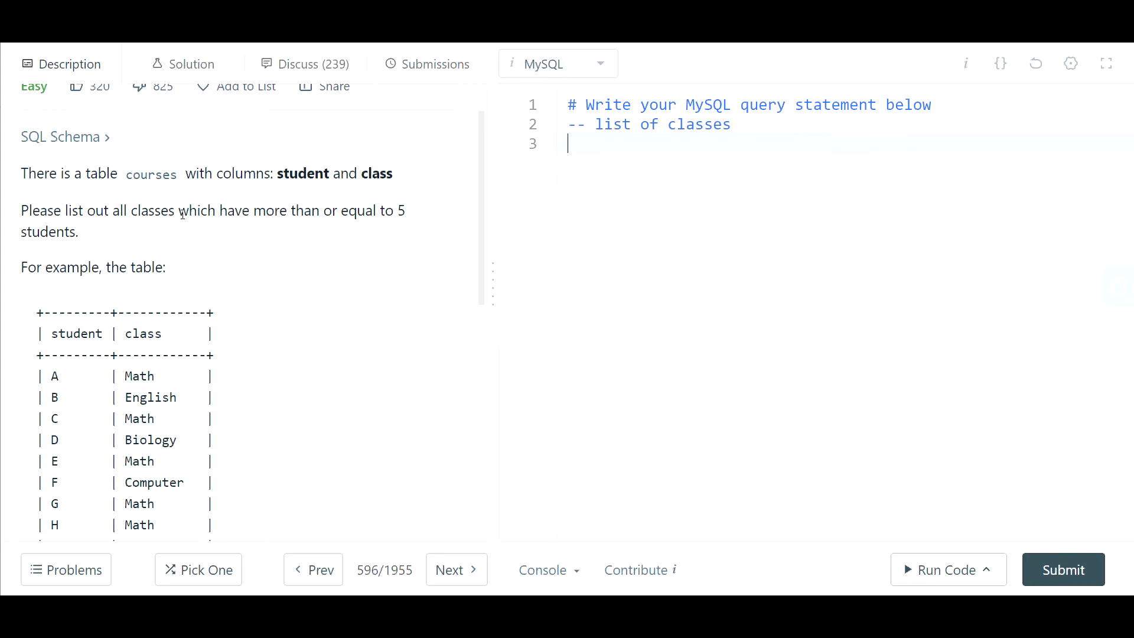
pyautogui.moveTo(346, 228)
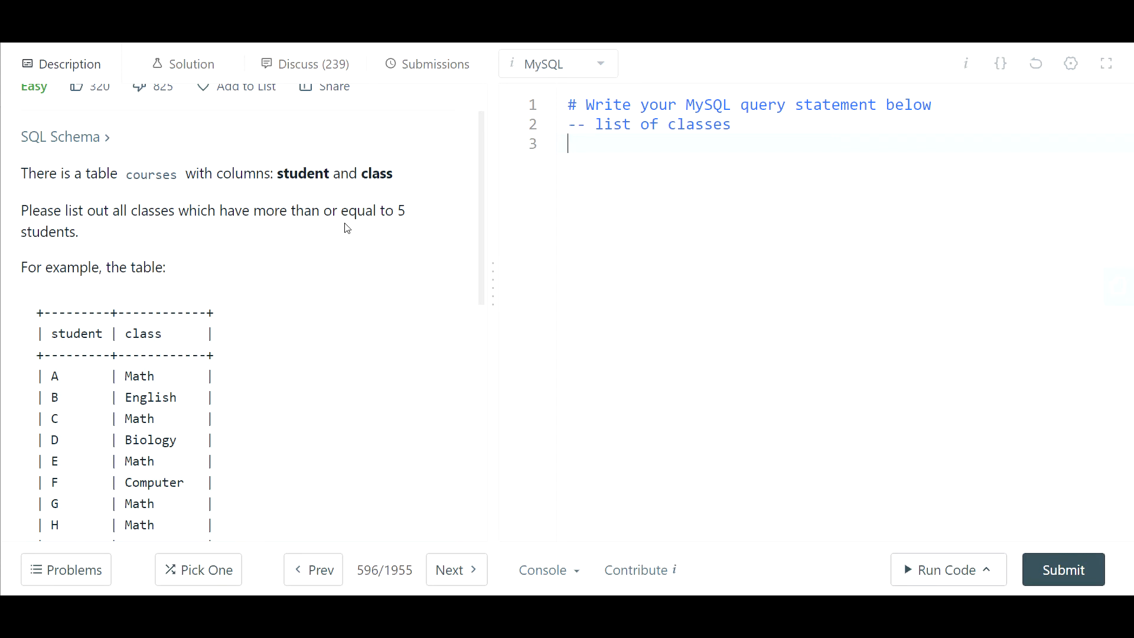
# Add a second comment "-- critera: classes >= 5 students" on the next line
pyautogui.write('--c')
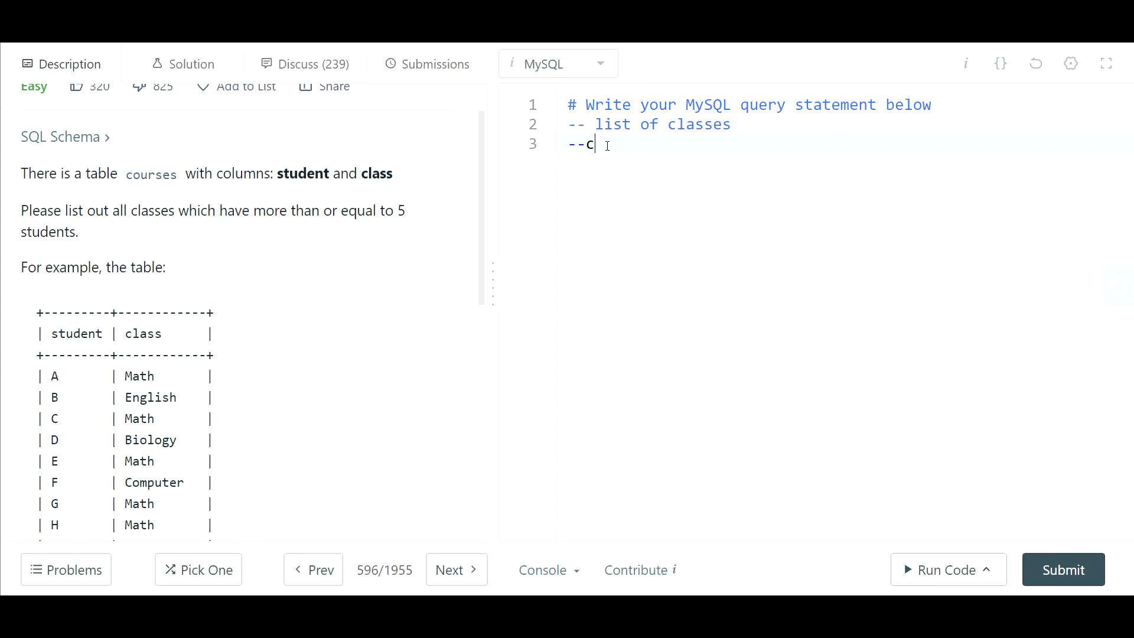
pyautogui.write('critera')
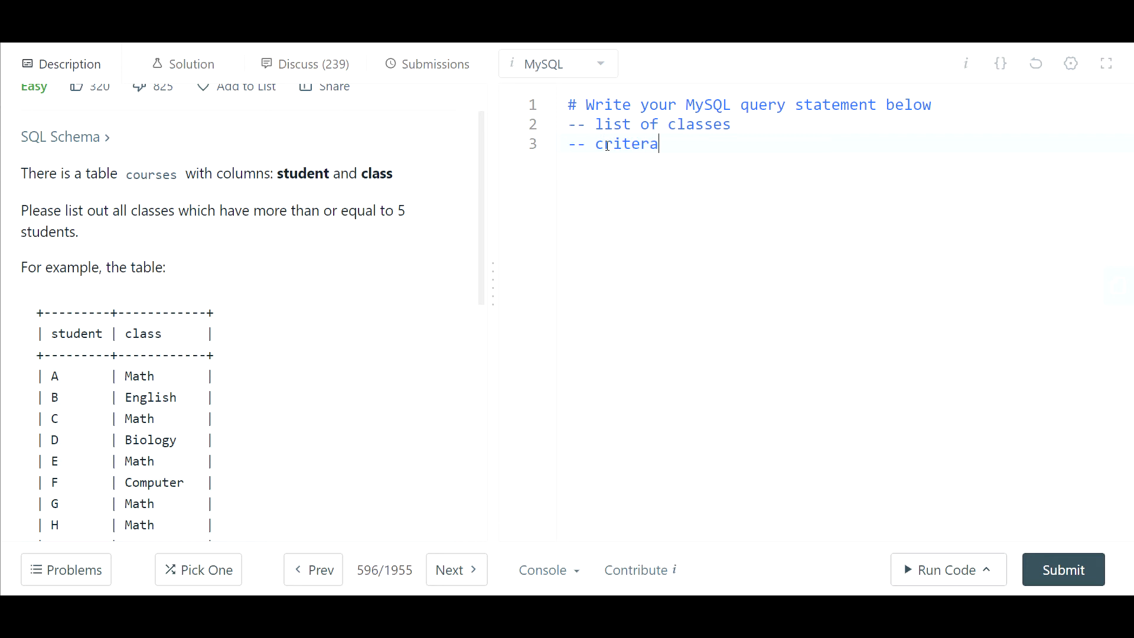
pyautogui.write(': classes')
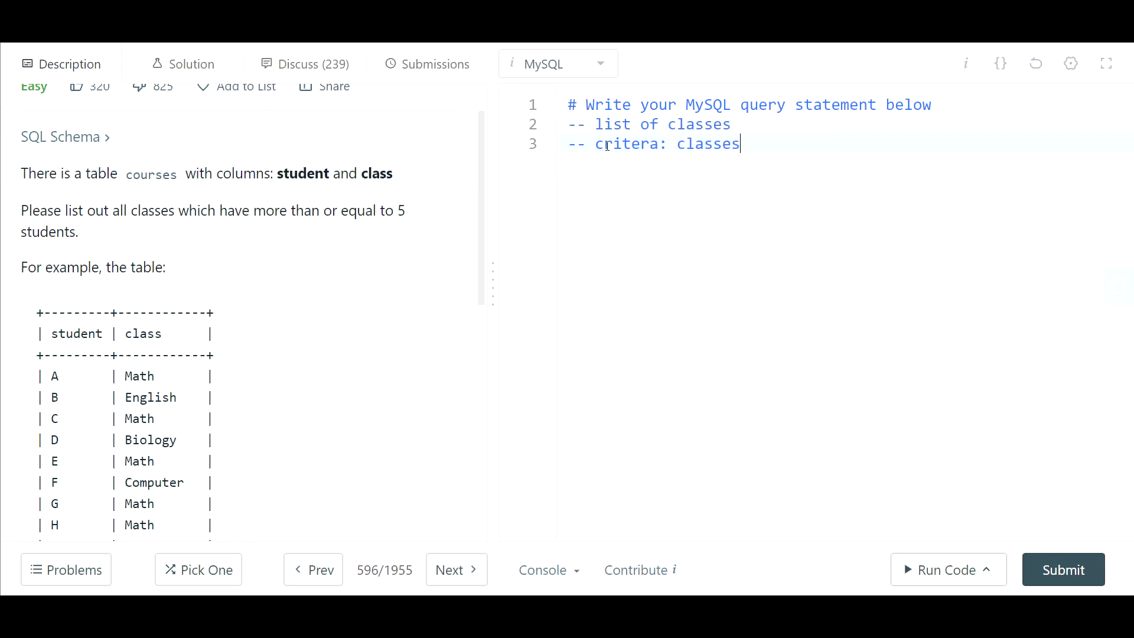
pyautogui.write('>')
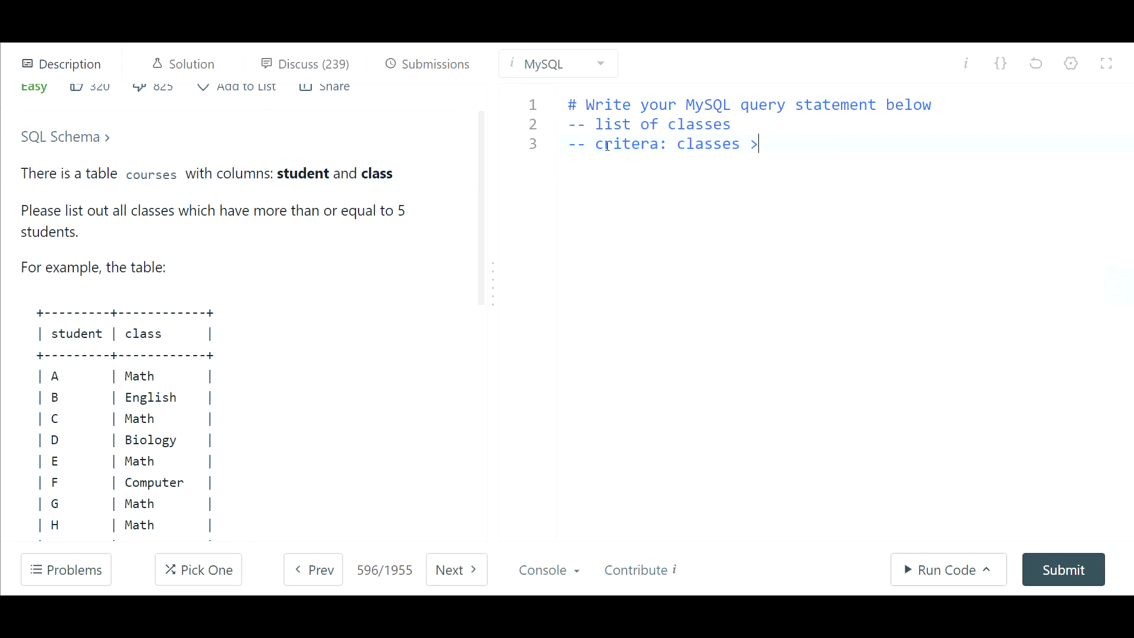
pyautogui.write('= 5 s')
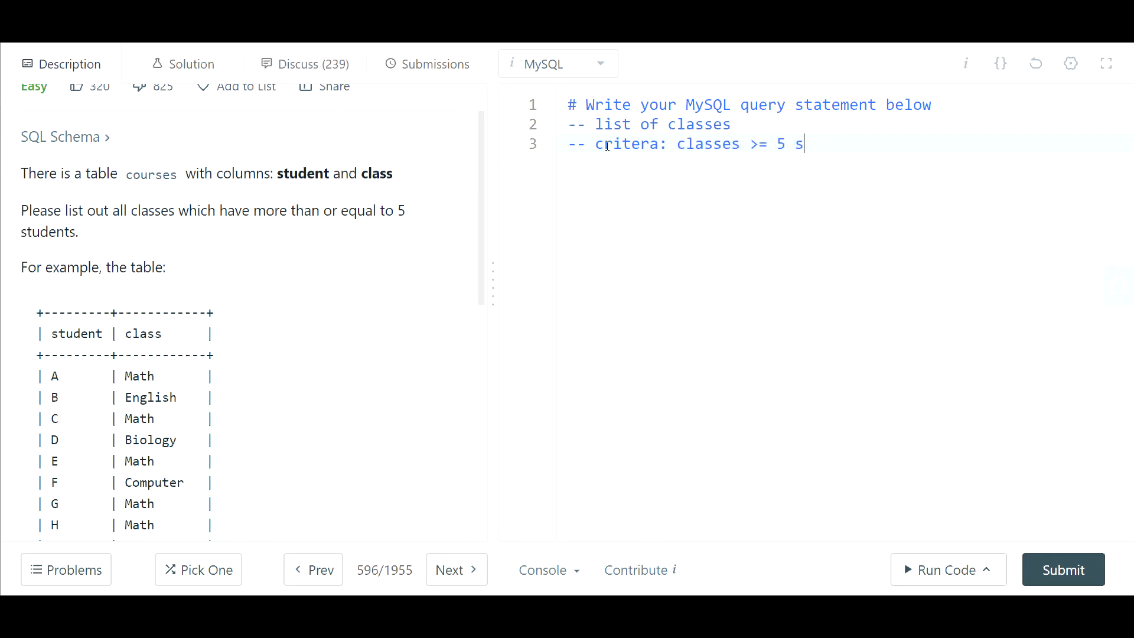
pyautogui.write('tudents')
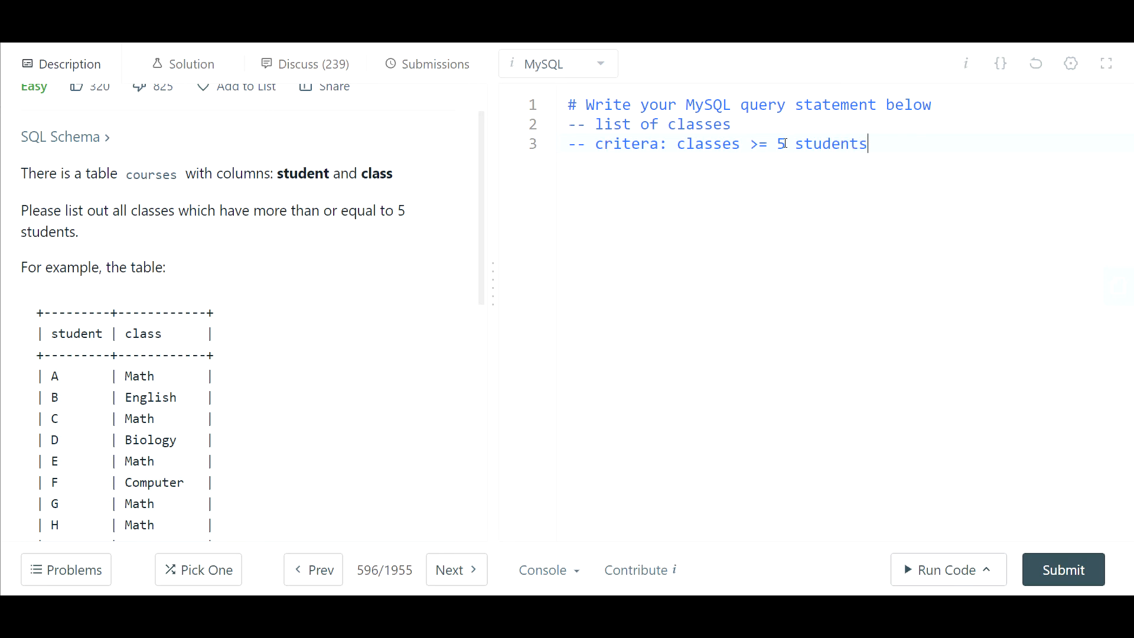
# Insert "distinct" before students in the criteria comment and add blank lines below
pyautogui.scroll(-3)
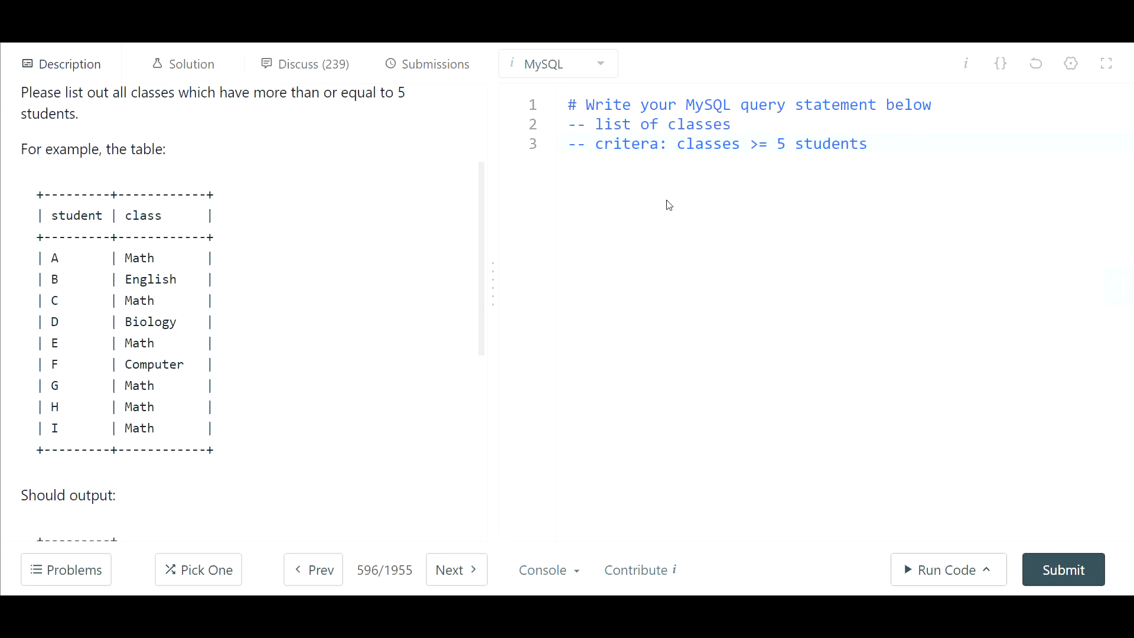
pyautogui.scroll(-3)
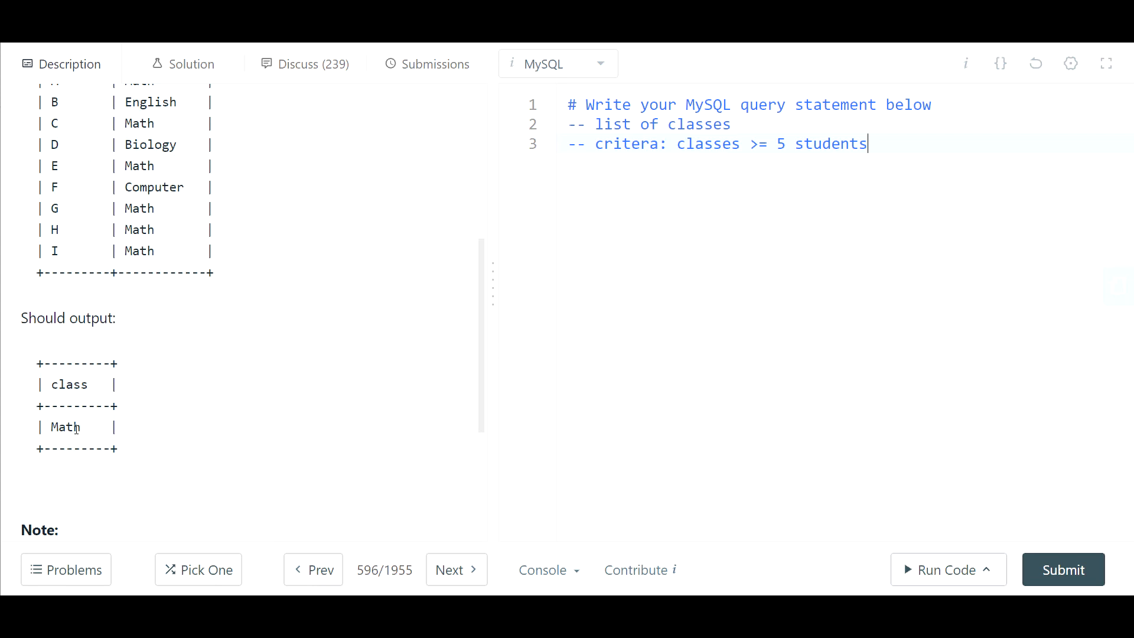
pyautogui.moveTo(392, 268)
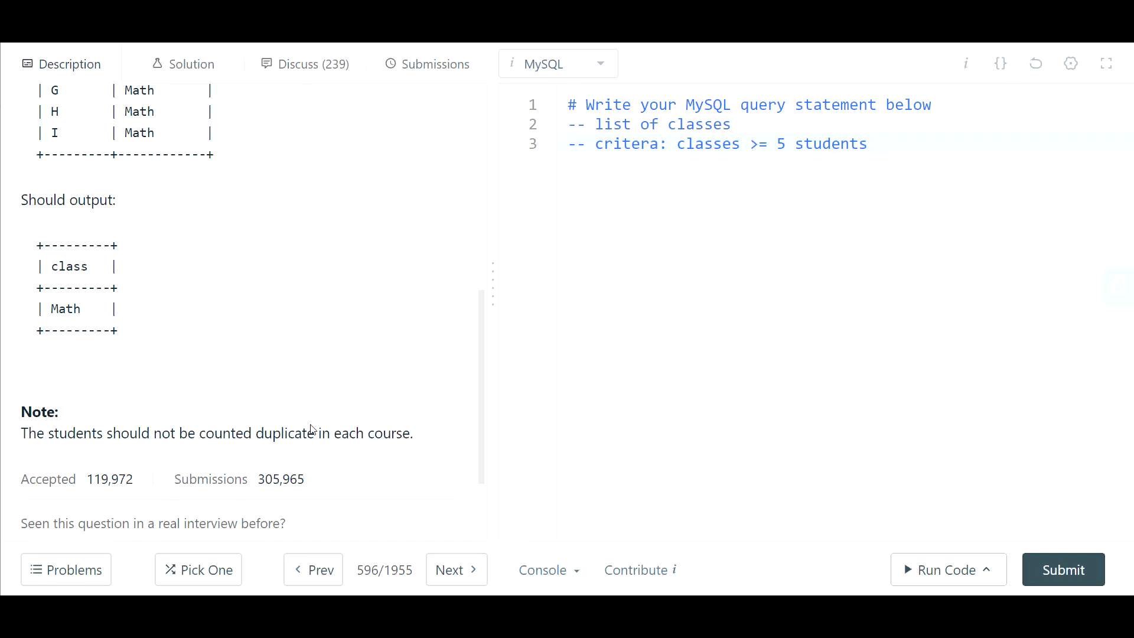
pyautogui.moveTo(289, 449)
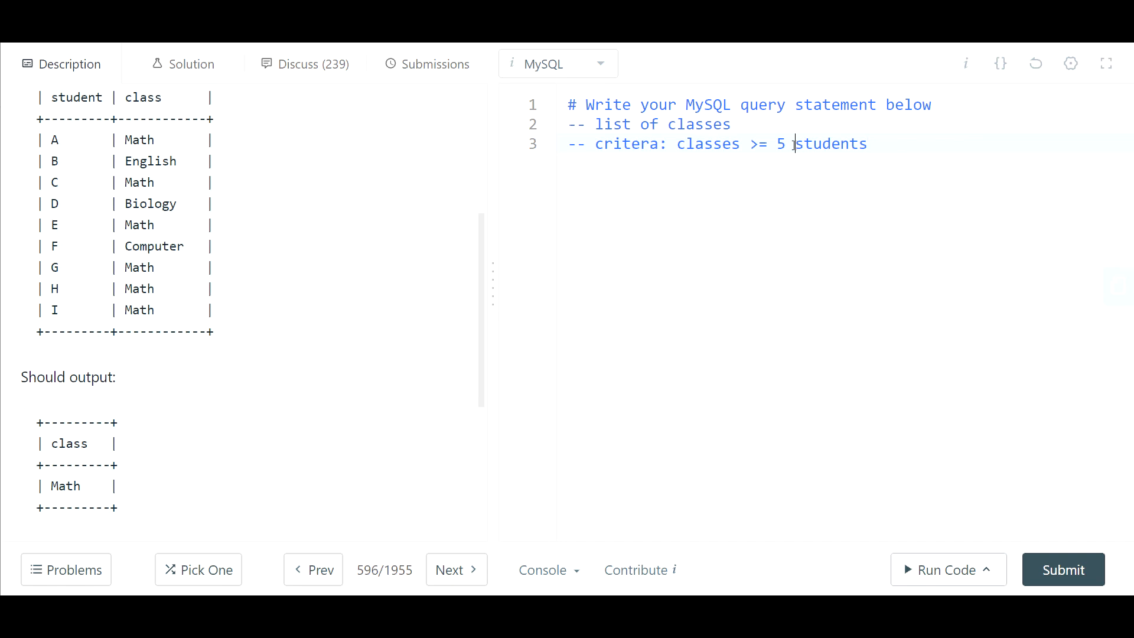
pyautogui.write('"distinct"')
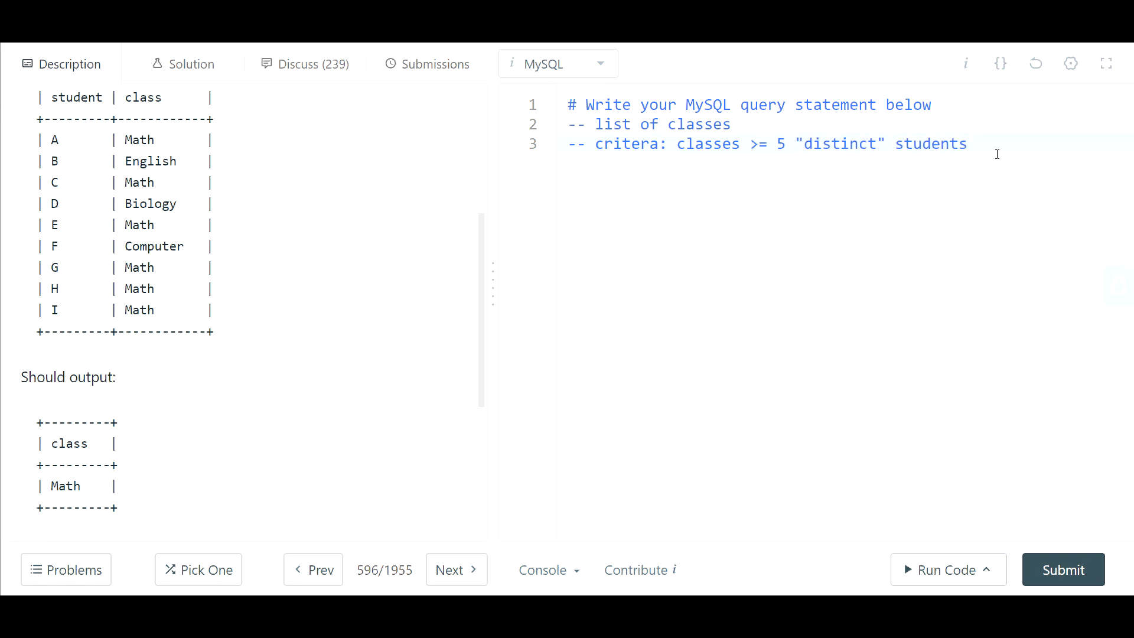
pyautogui.press('Enter')
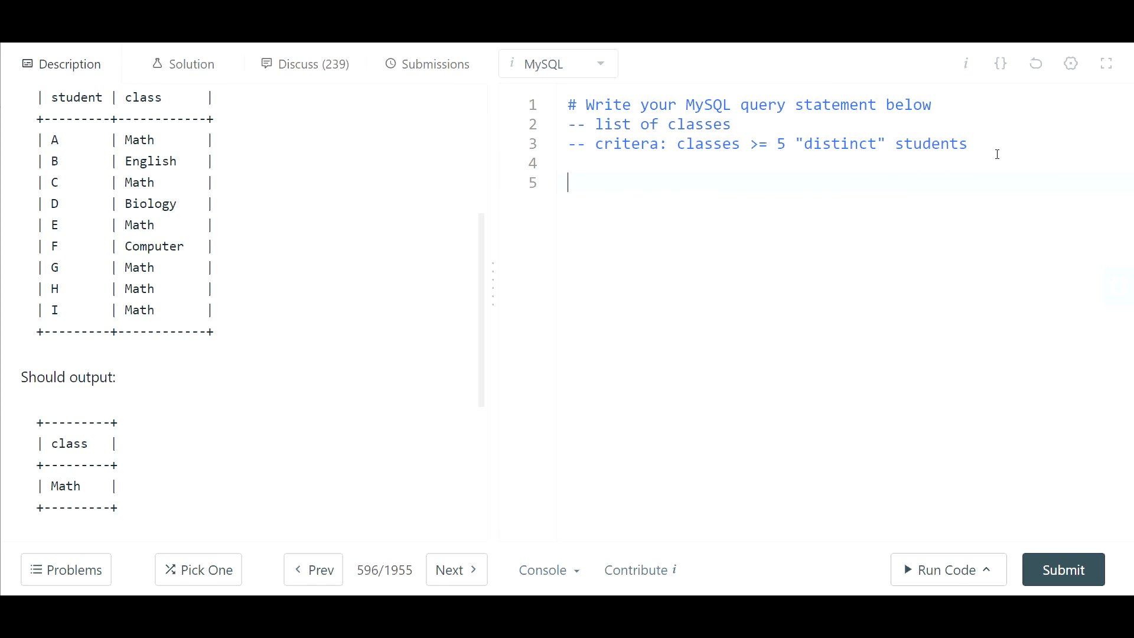
# Write "select class from courses" and return to the select line to add another column
pyautogui.write('select')
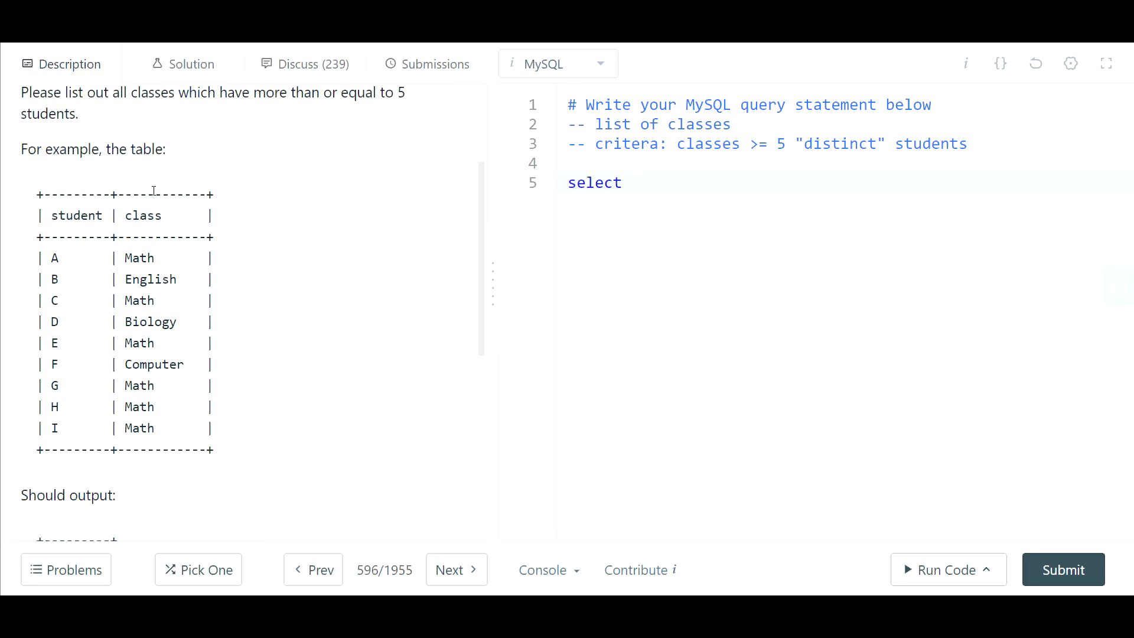
pyautogui.write('cla')
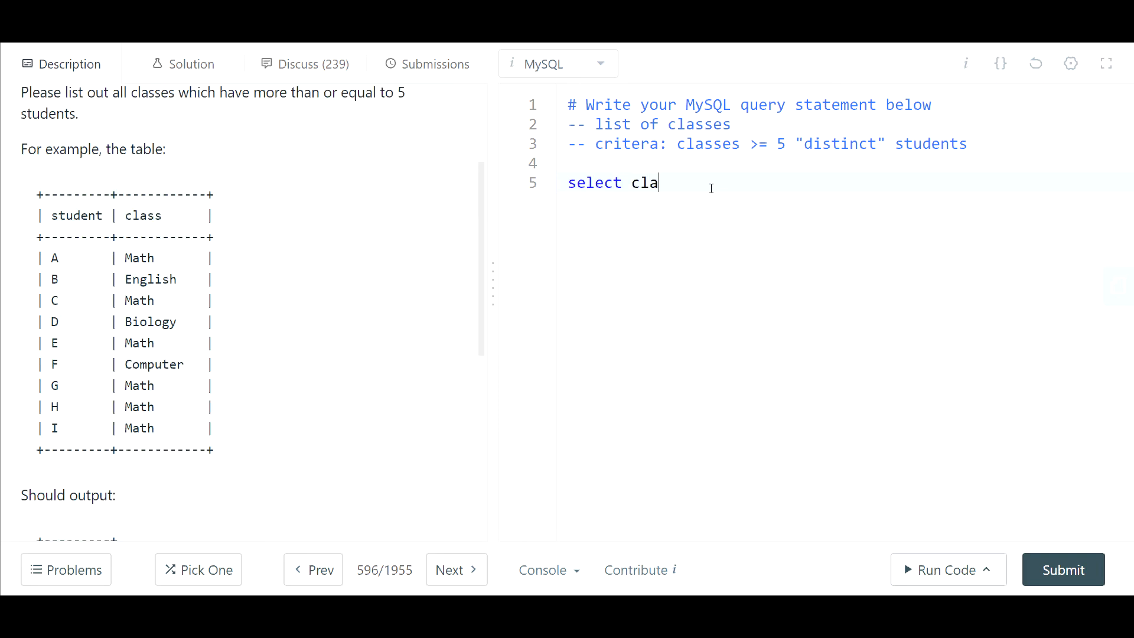
pyautogui.write('ss')
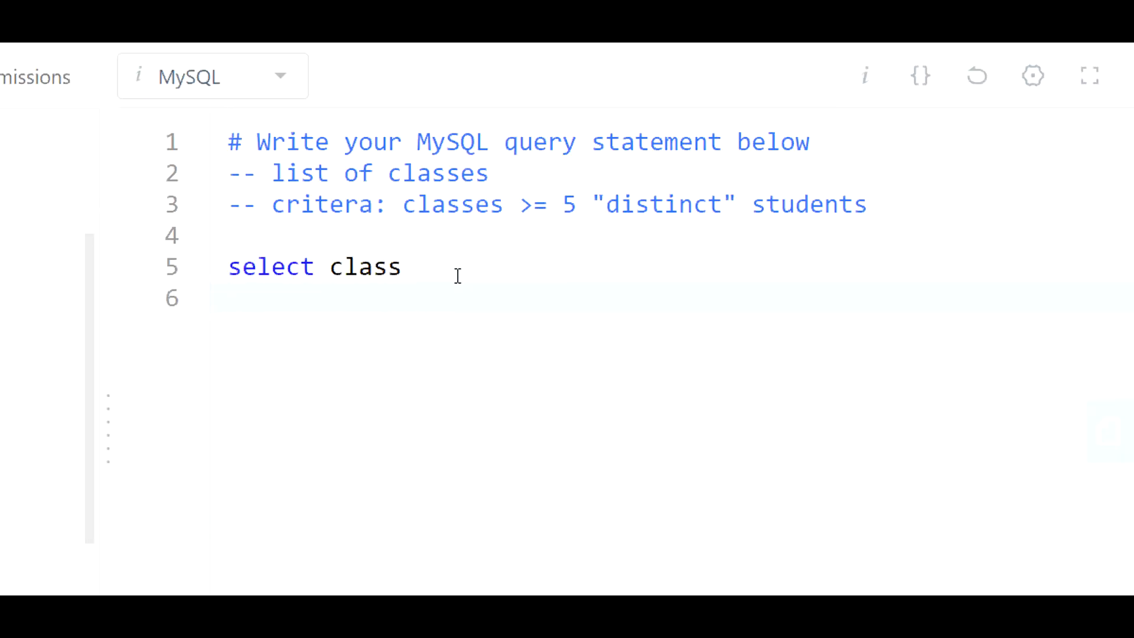
pyautogui.write('from c')
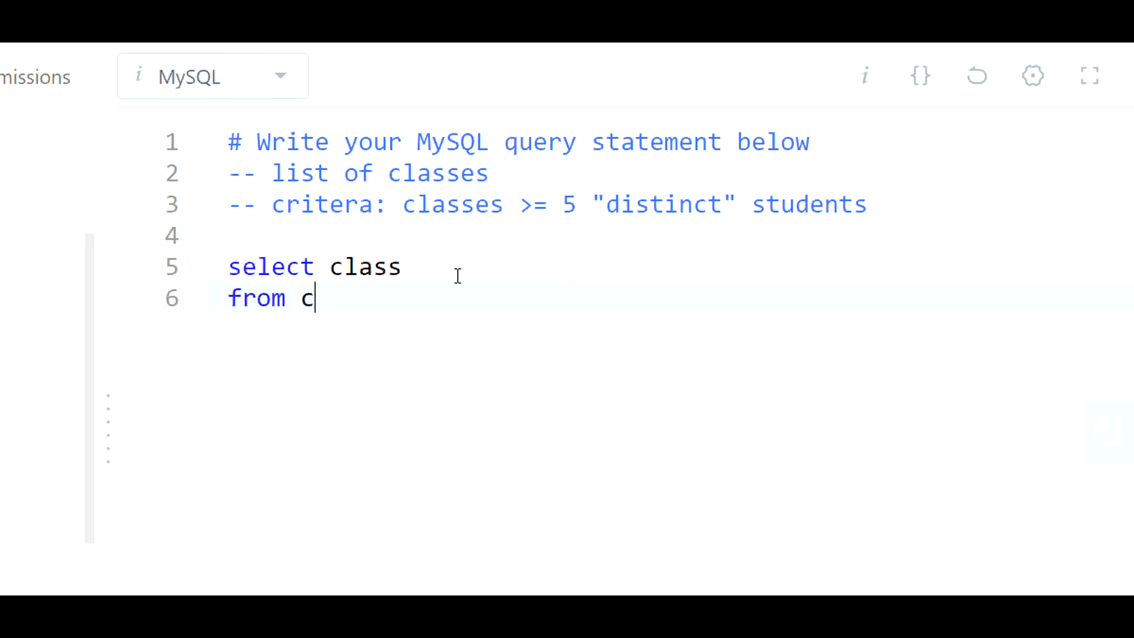
pyautogui.write('ourses')
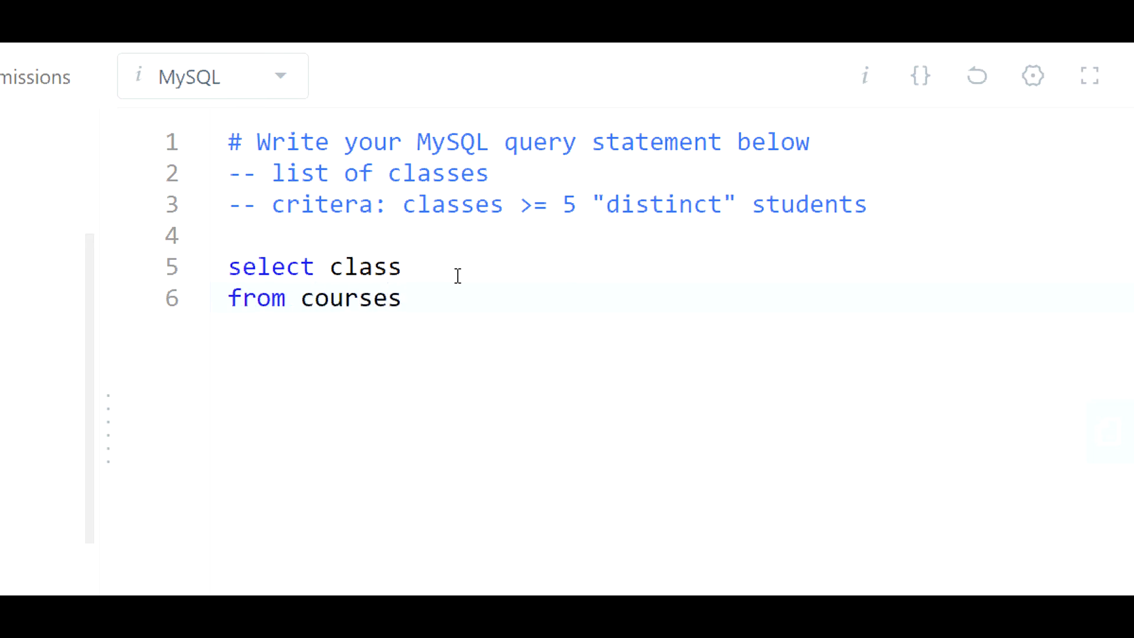
pyautogui.press('enter')
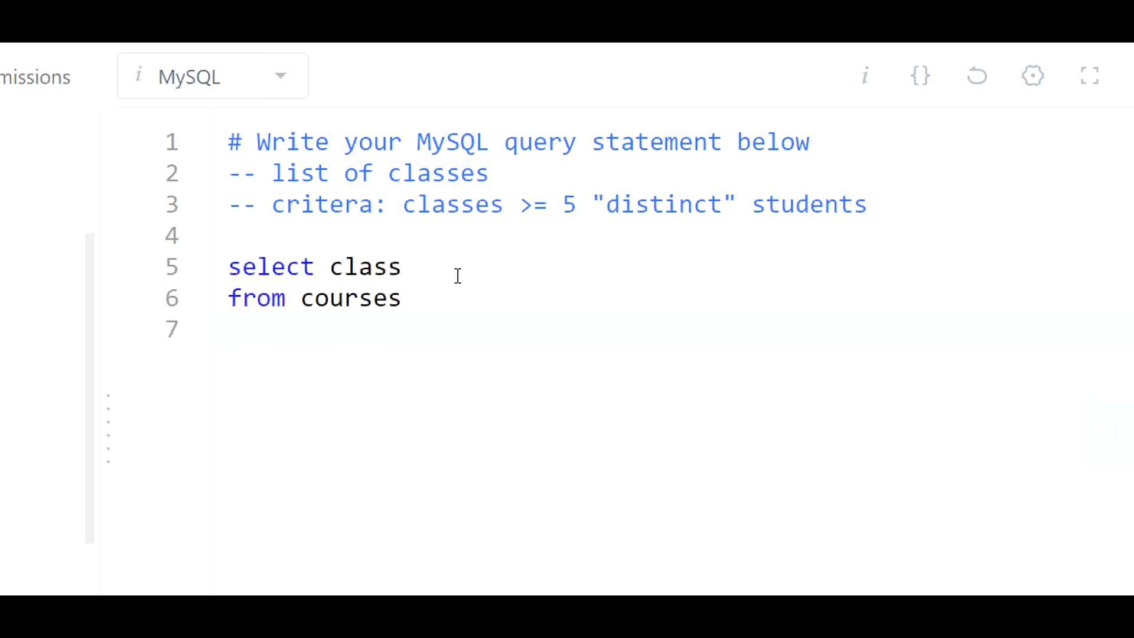
pyautogui.click(405, 267)
pyautogui.write(',')
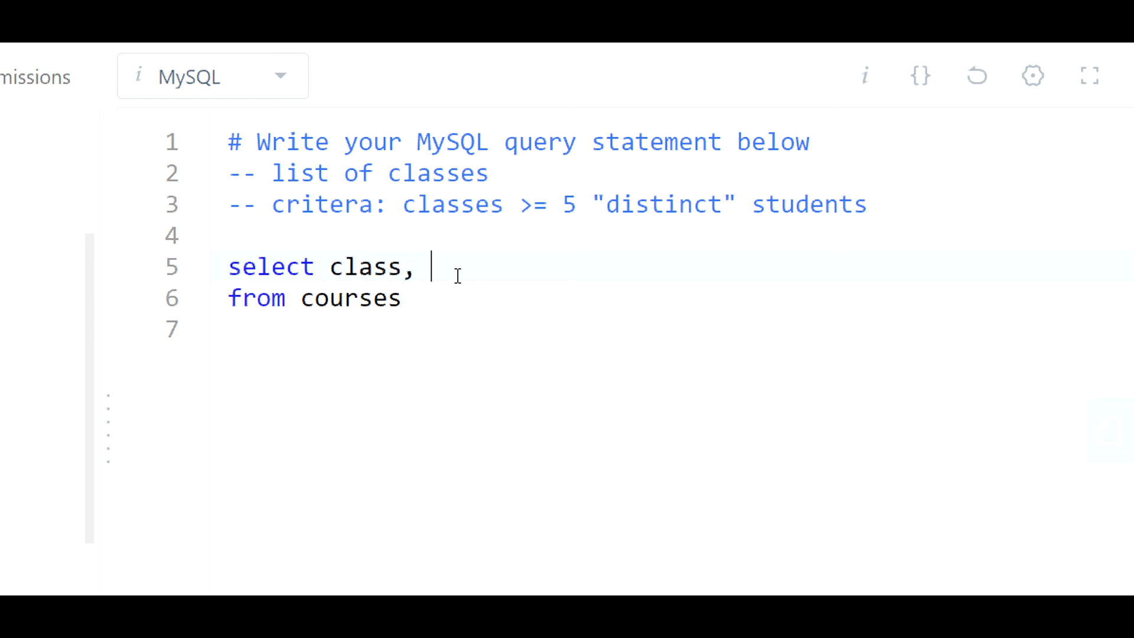
# Add count(distinct student) as cnt to the select list
pyautogui.write('count(d')
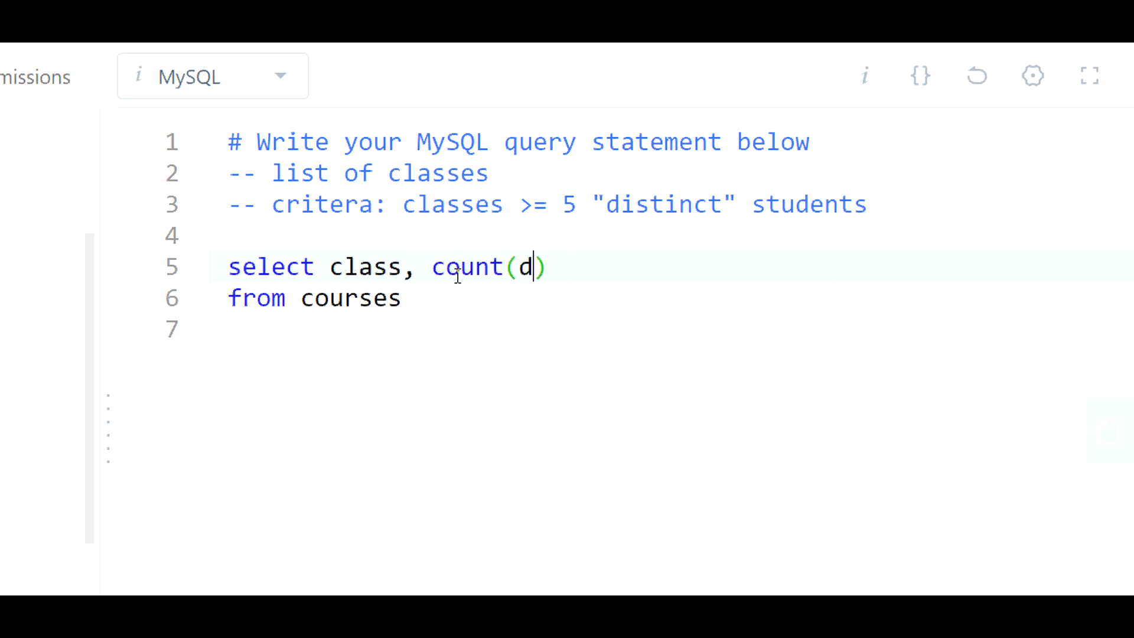
pyautogui.write('istinct')
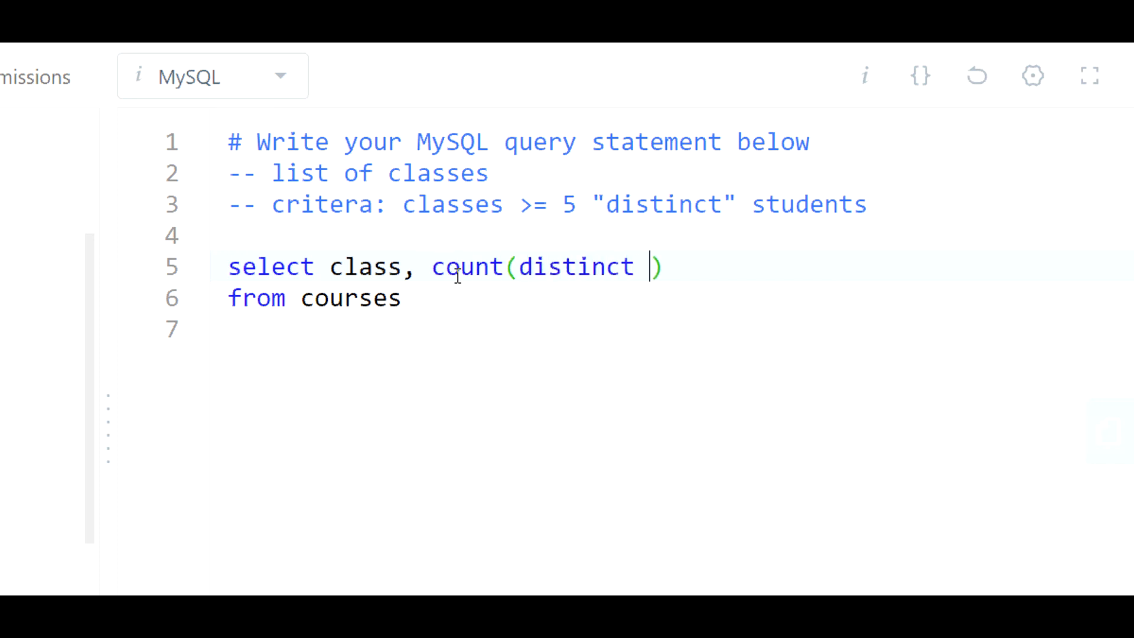
pyautogui.write('student')
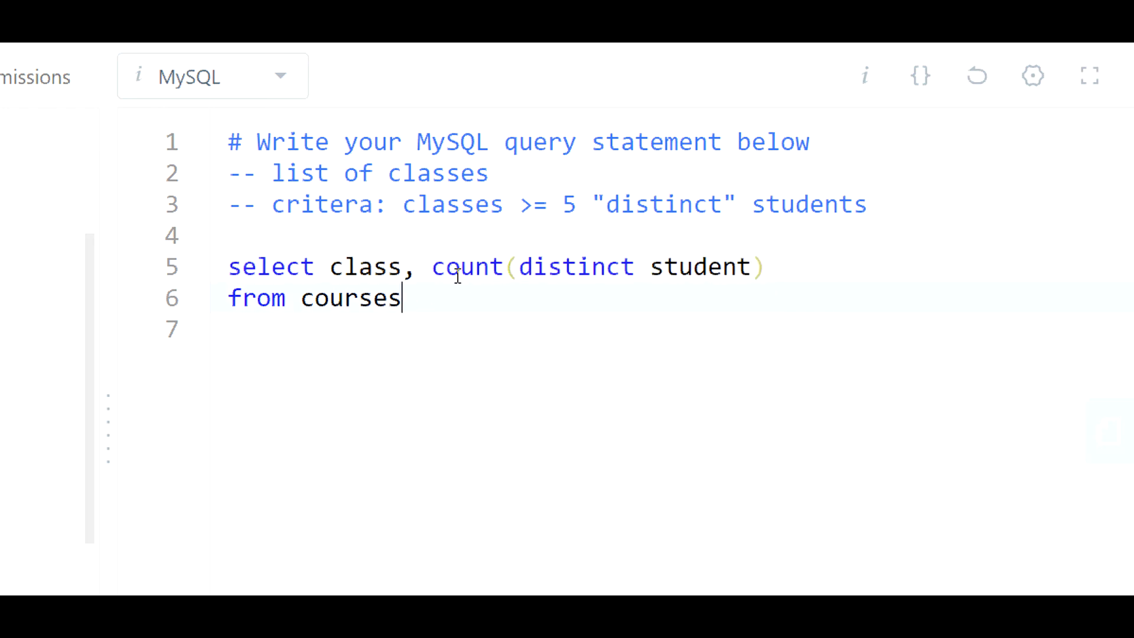
pyautogui.write('as')
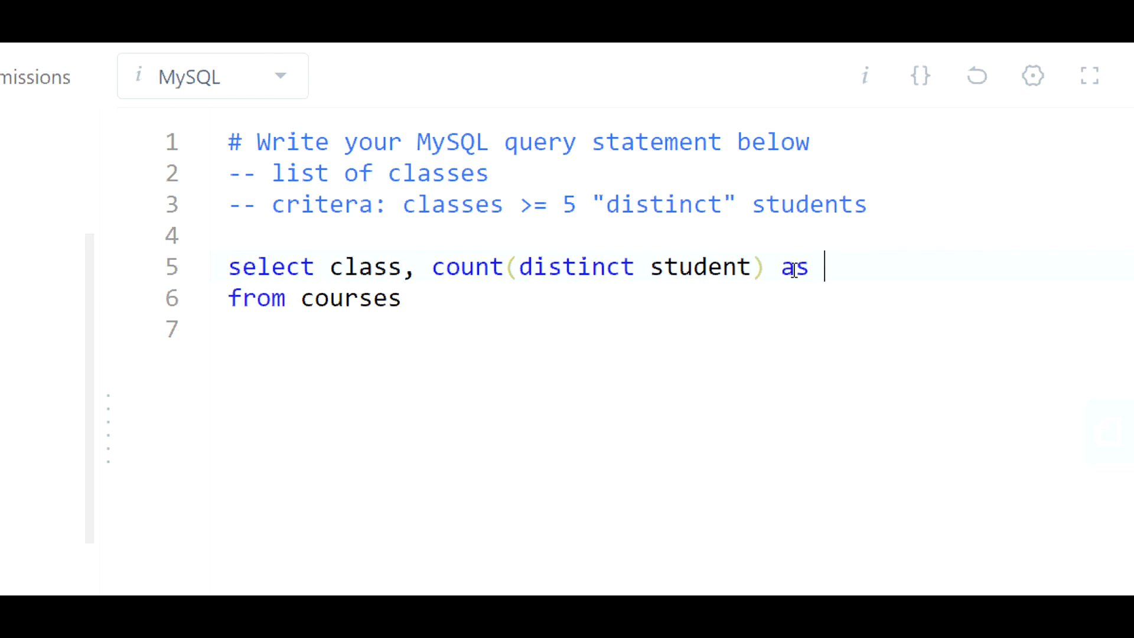
pyautogui.write('cnt')
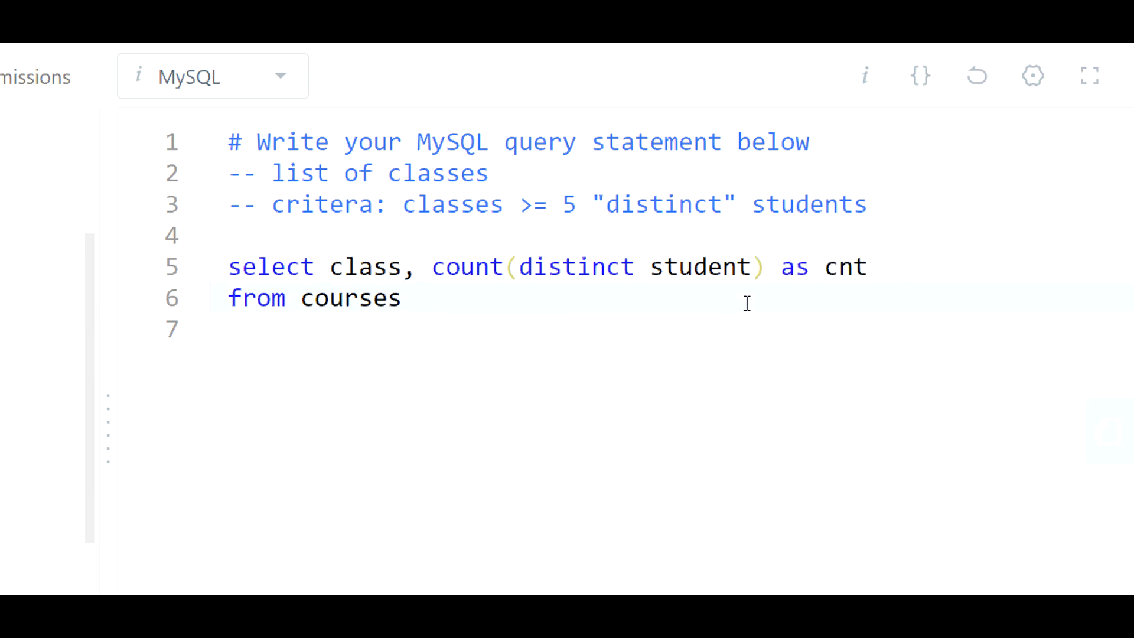
# Add a group by class clause below from courses
pyautogui.write('gro')
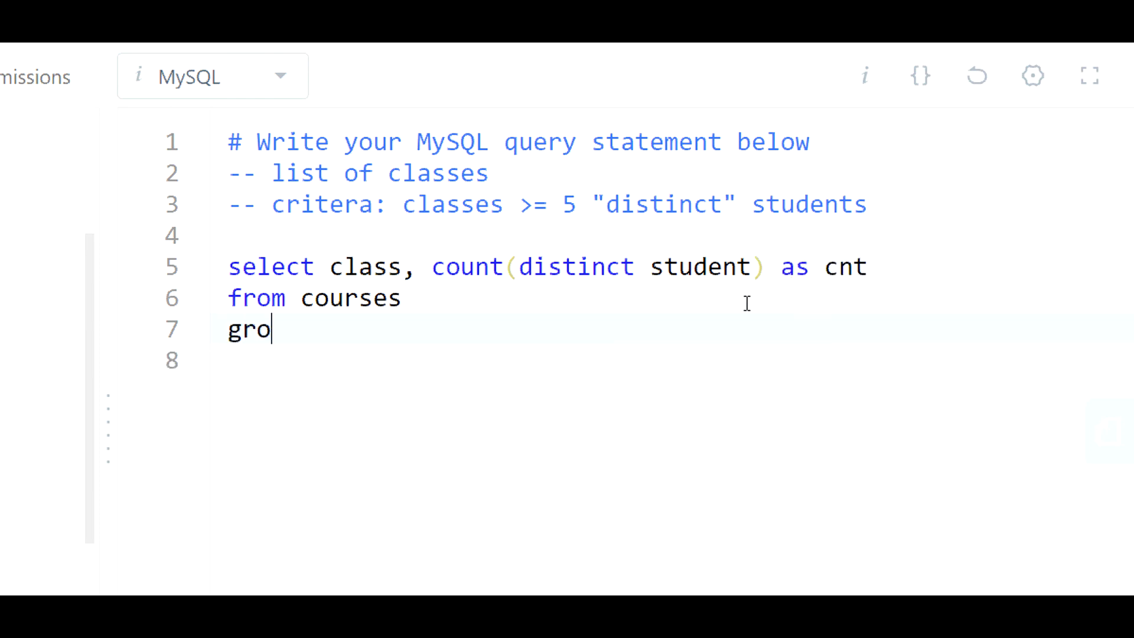
pyautogui.write('up by class')
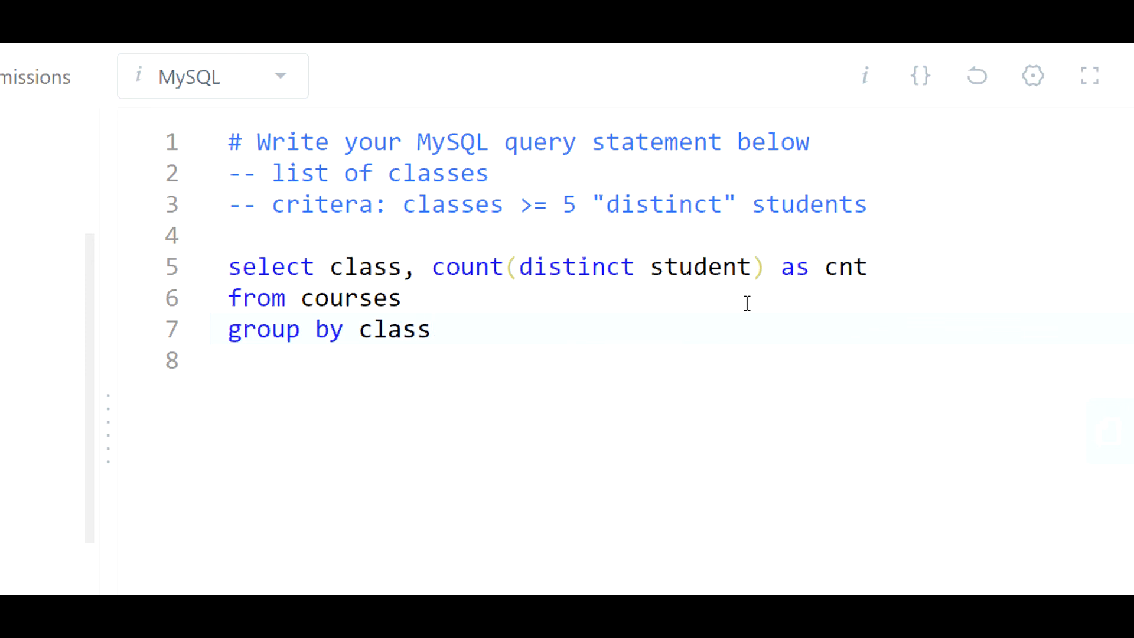
pyautogui.press('Enter')
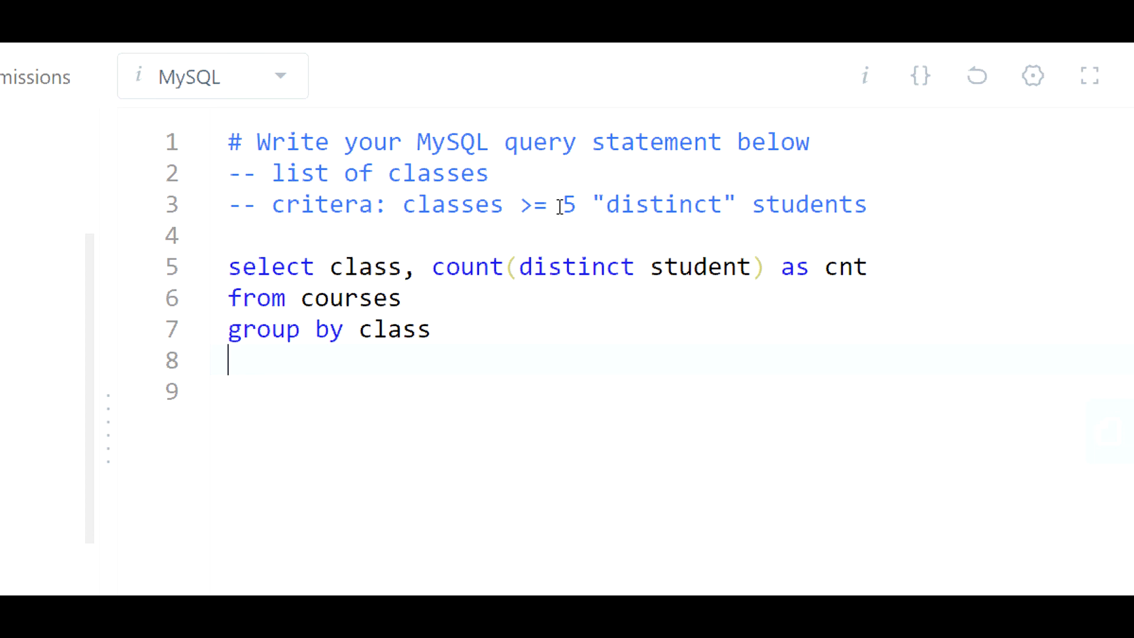
pyautogui.moveTo(515, 205)
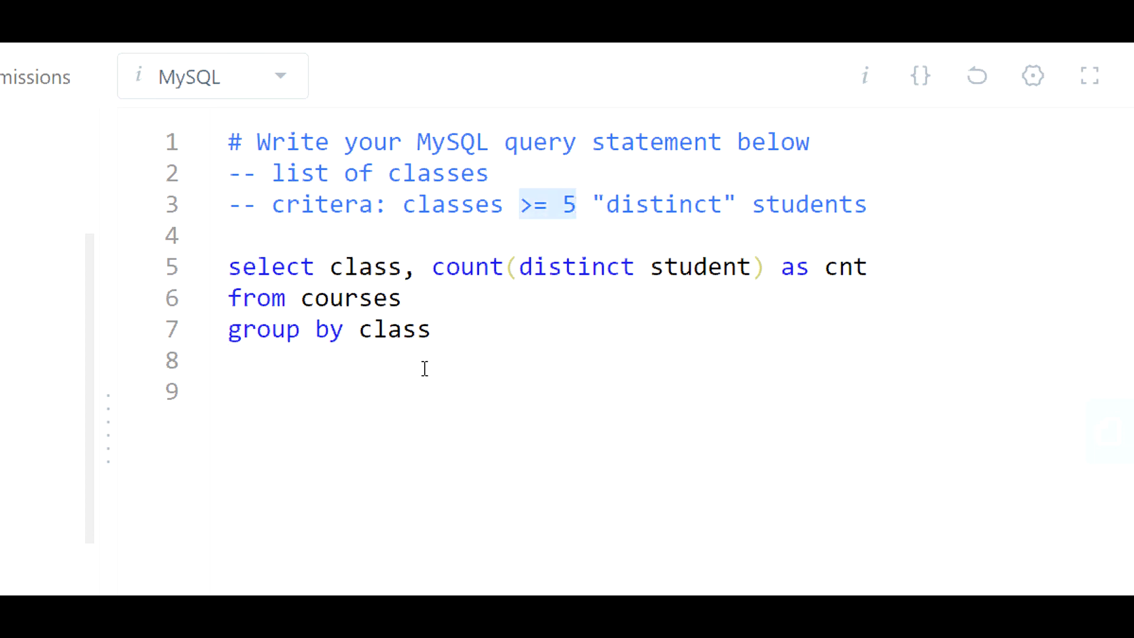
# Add the clause having count(distinct student) >=5 after group by class
pyautogui.doubleClick(466, 267)
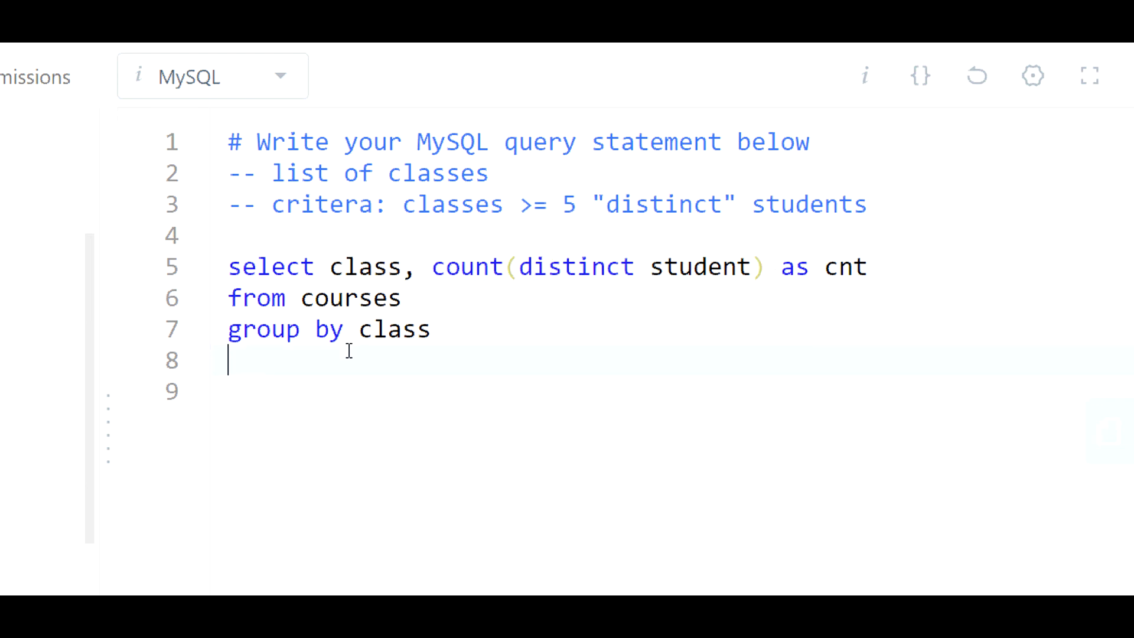
pyautogui.write('ha')
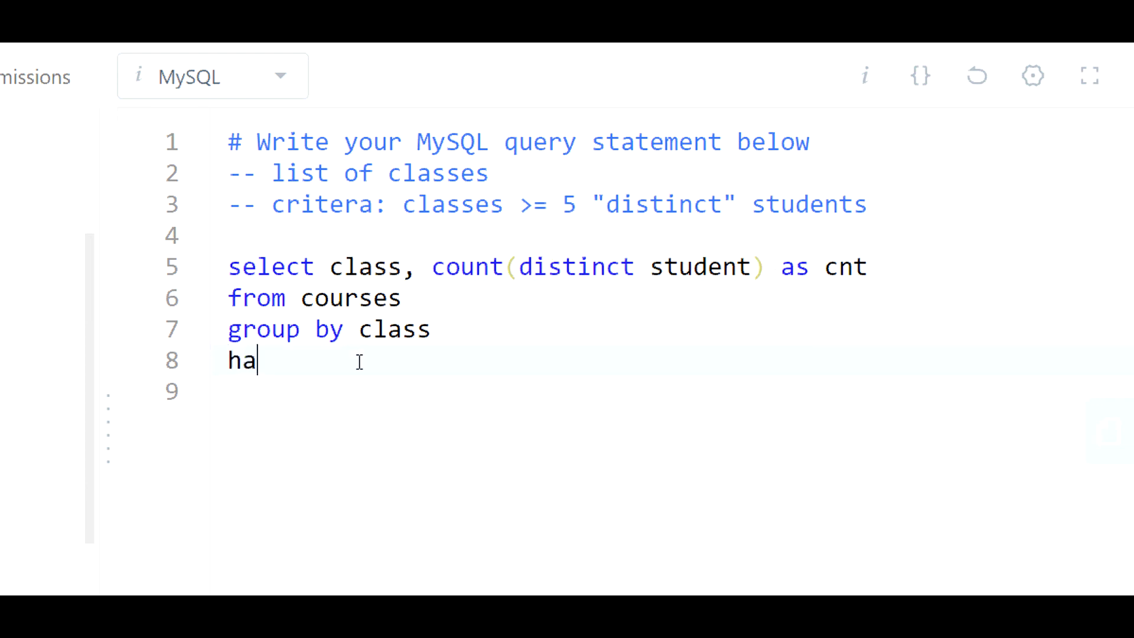
pyautogui.write('ving count(distinct student)')
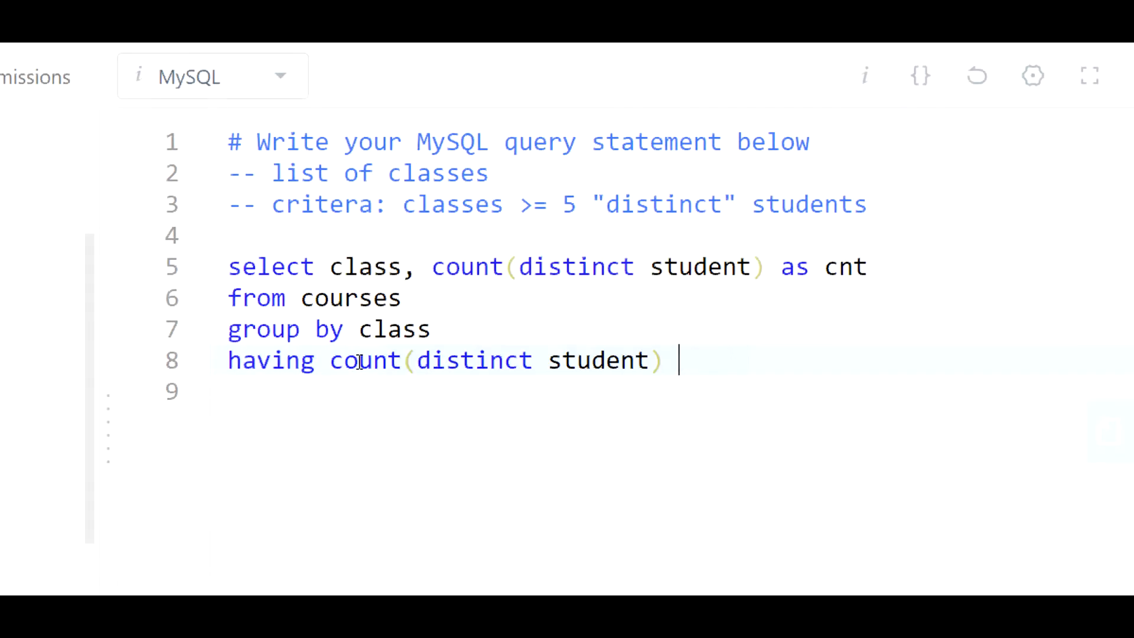
pyautogui.write('> =5')
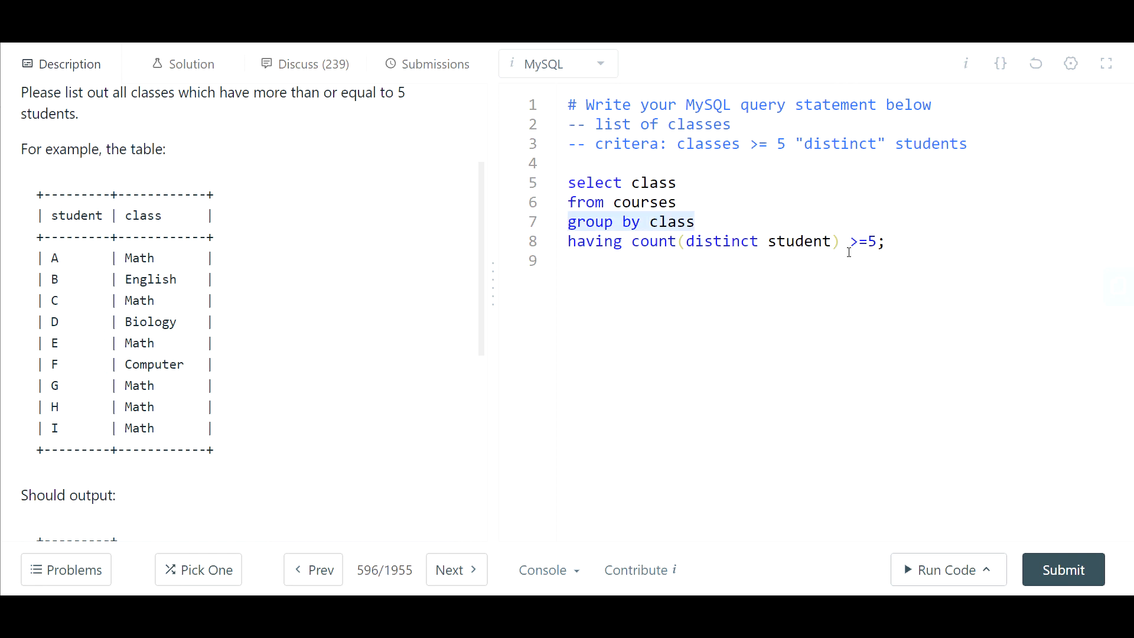
# Run the query against the test case and submit it for judging
pyautogui.click(881, 241)
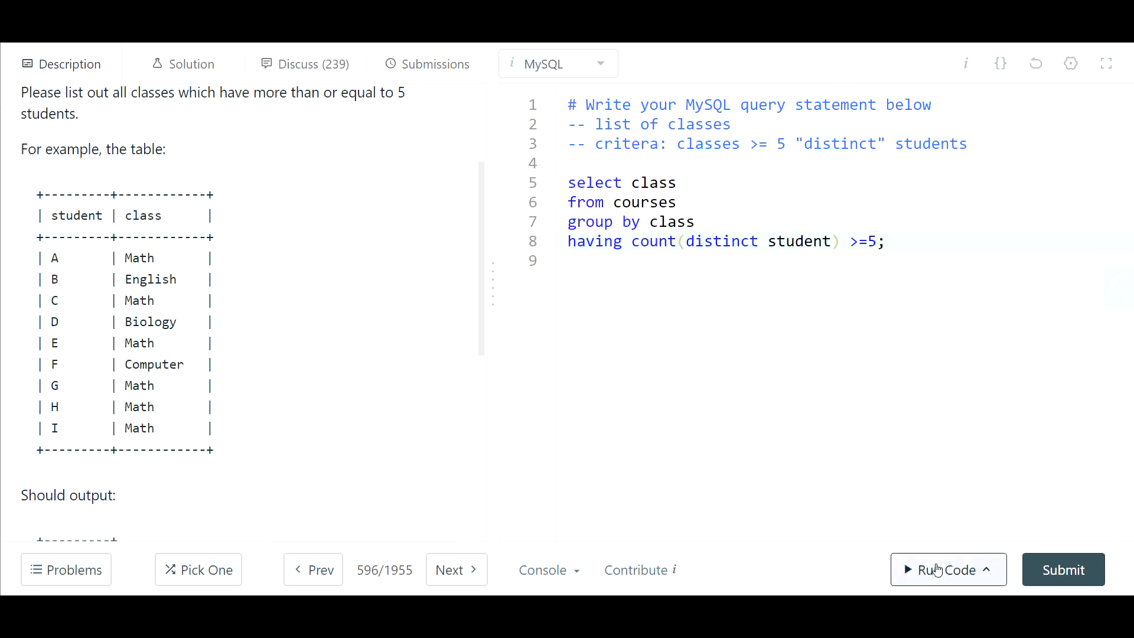
pyautogui.click(949, 569)
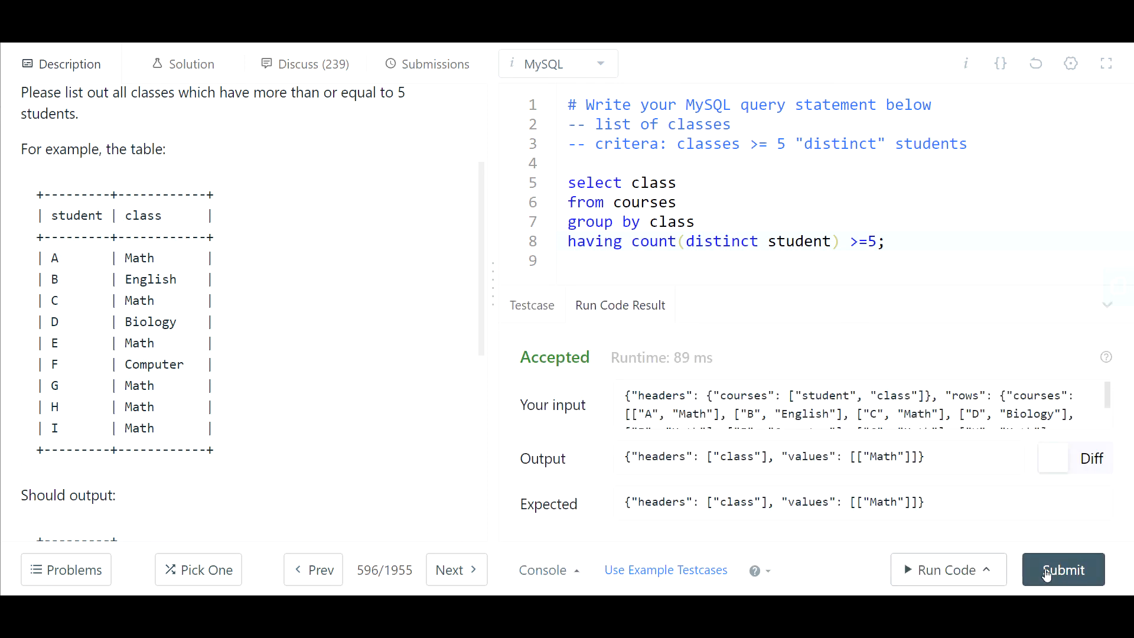
pyautogui.click(1063, 569)
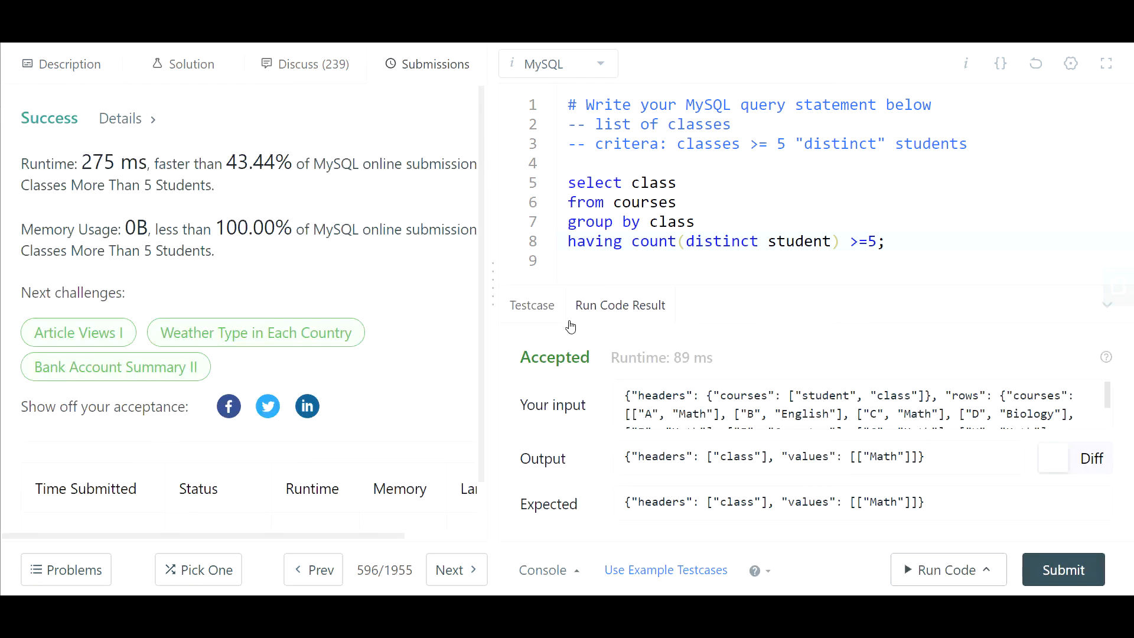